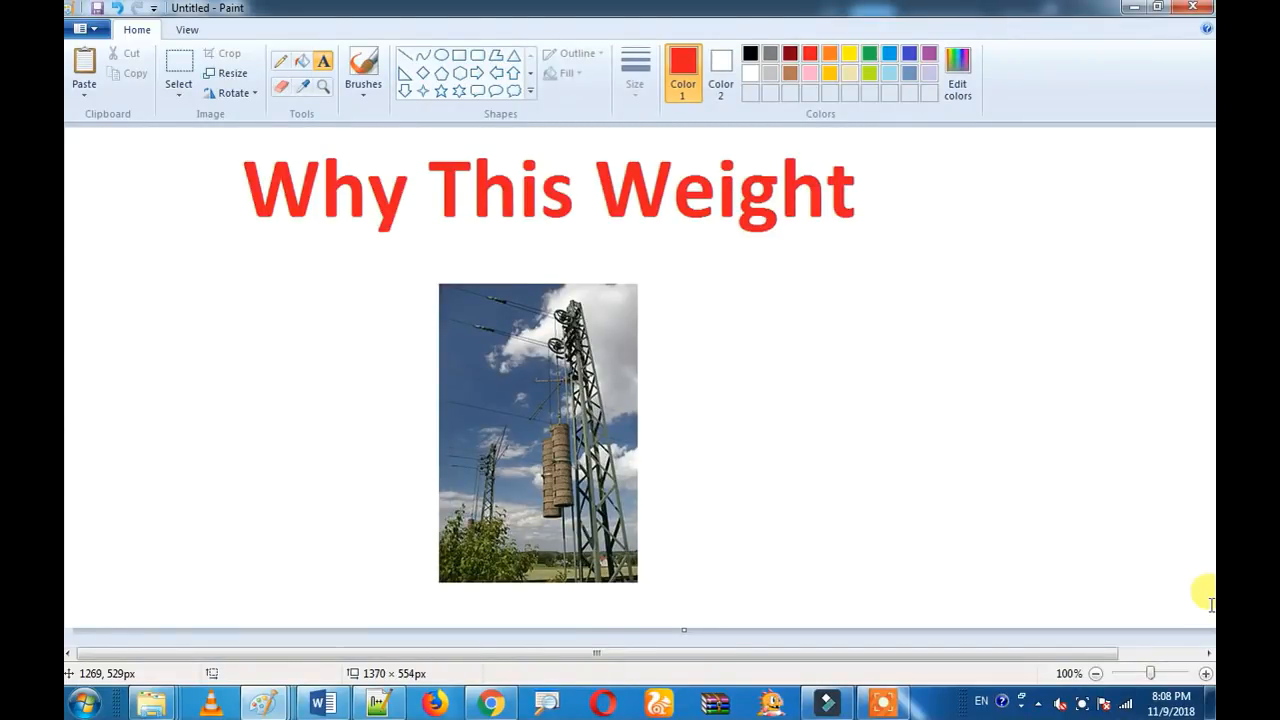
pyautogui.moveTo(596, 388)
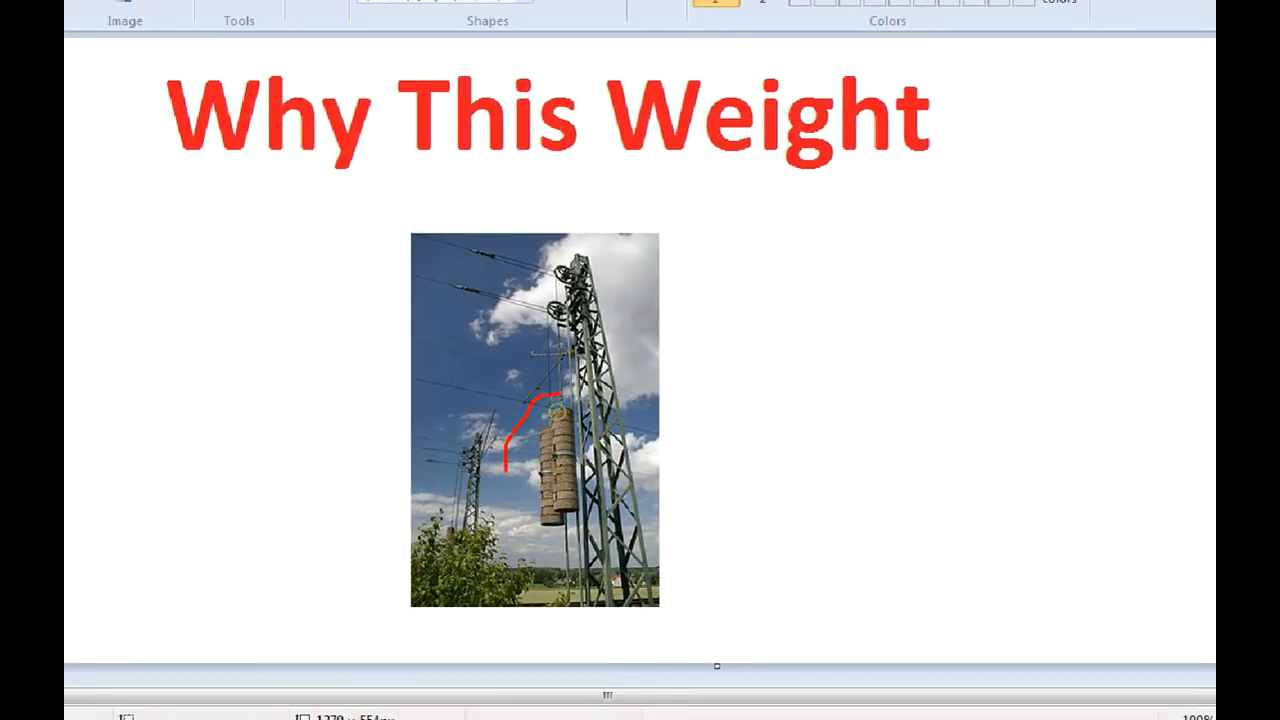
# Circle the stacked counterweight on the pylon with a red freehand loop
pyautogui.moveTo(510, 390); pyautogui.dragTo(556, 536)
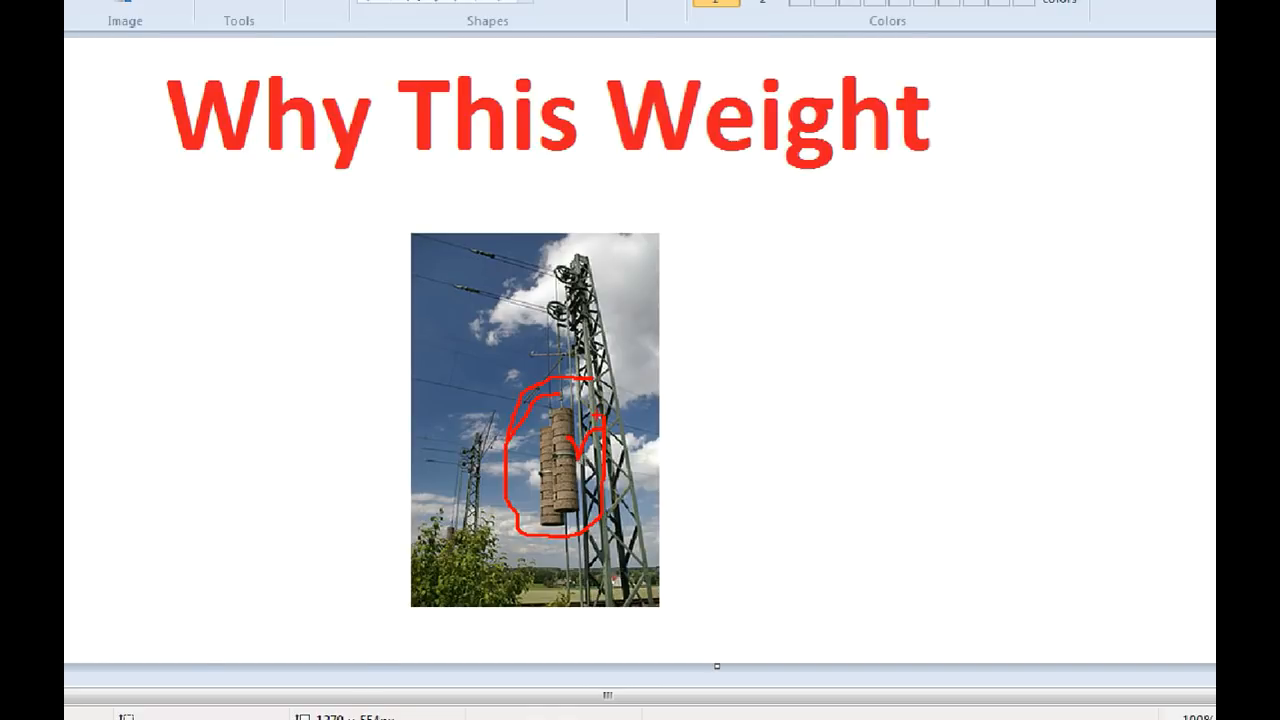
pyautogui.moveTo(264, 700)
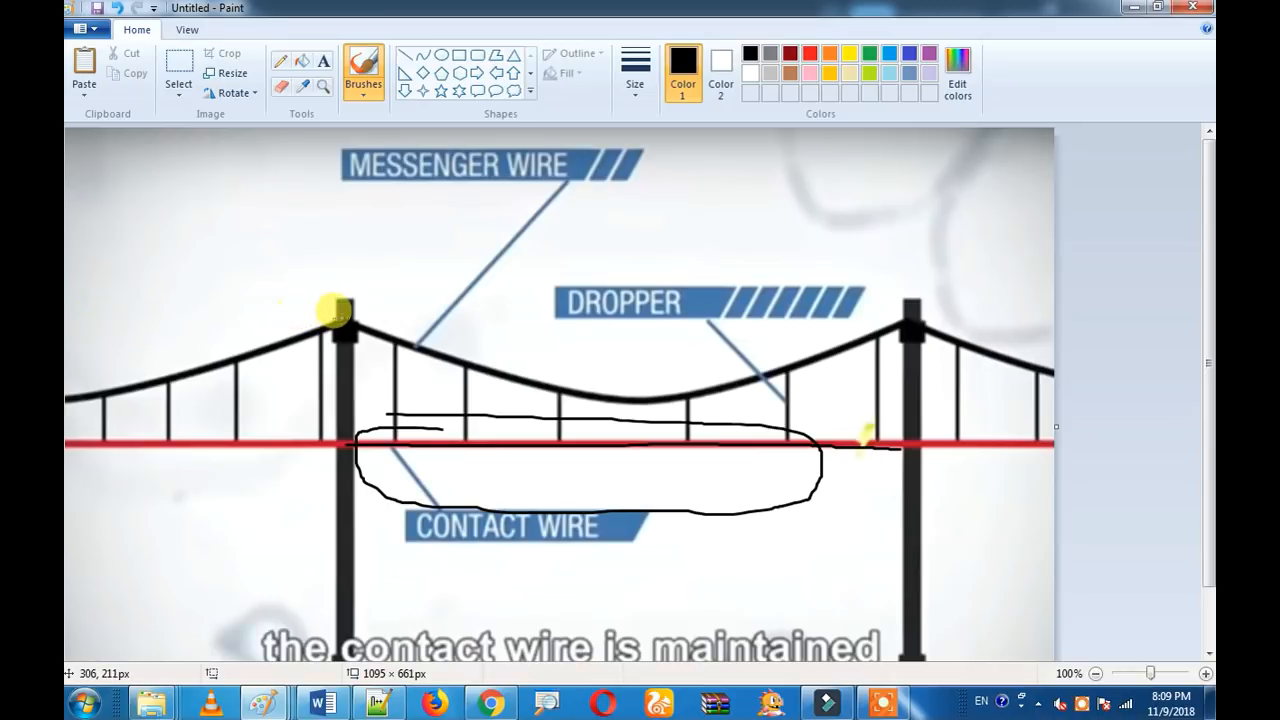
# Mark the dropper, switch to orange and draw a double-headed arrow along the contact wire
pyautogui.moveTo(340, 310); pyautogui.dragTo(780, 350)
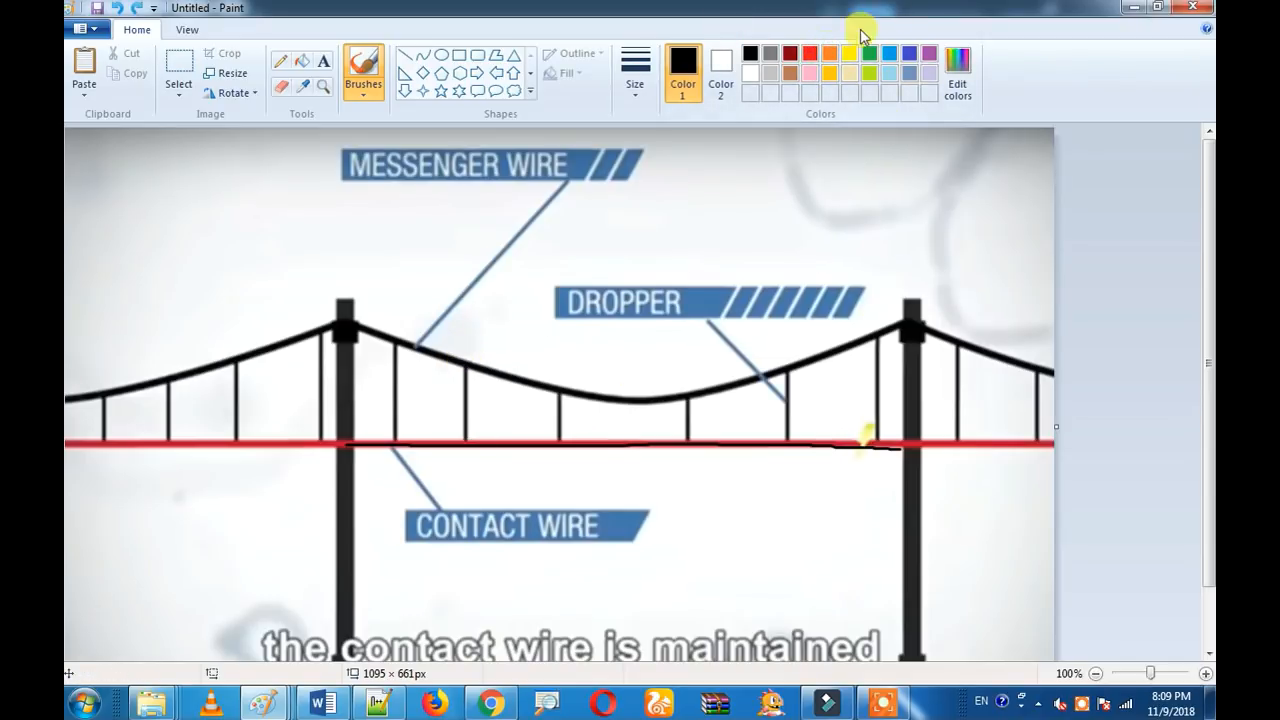
pyautogui.click(828, 56)
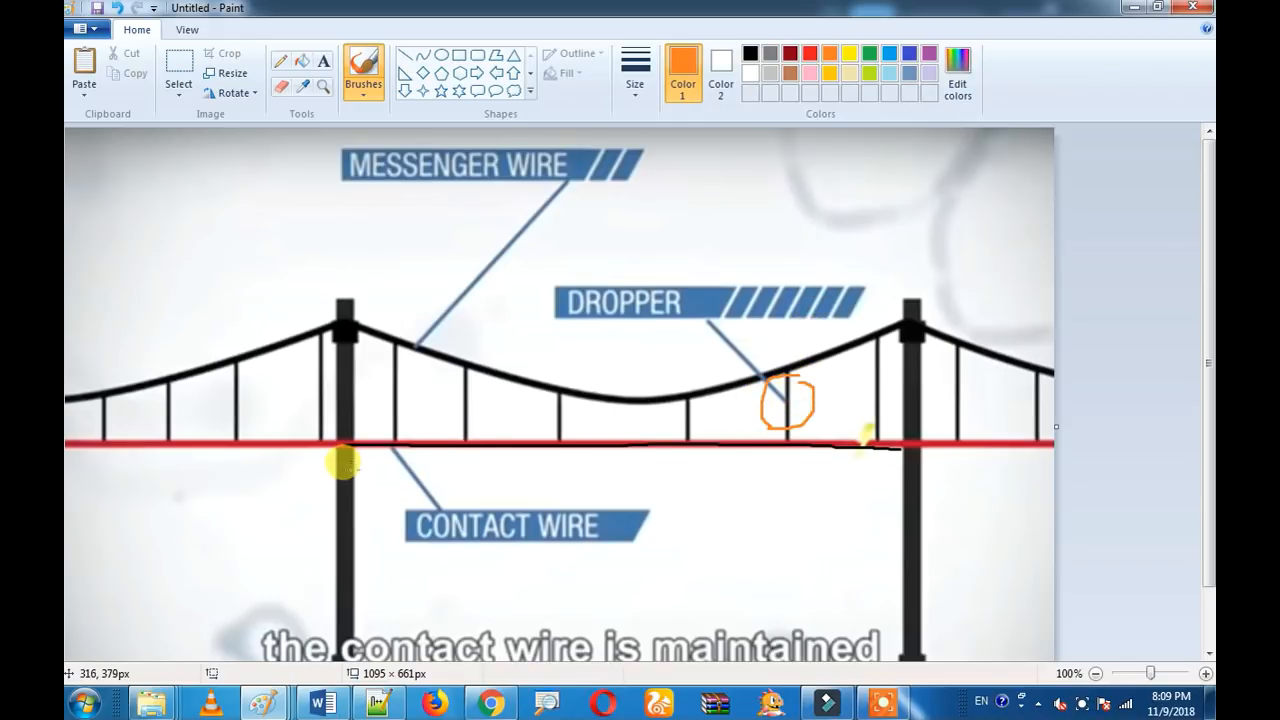
pyautogui.moveTo(344, 464); pyautogui.dragTo(880, 490)
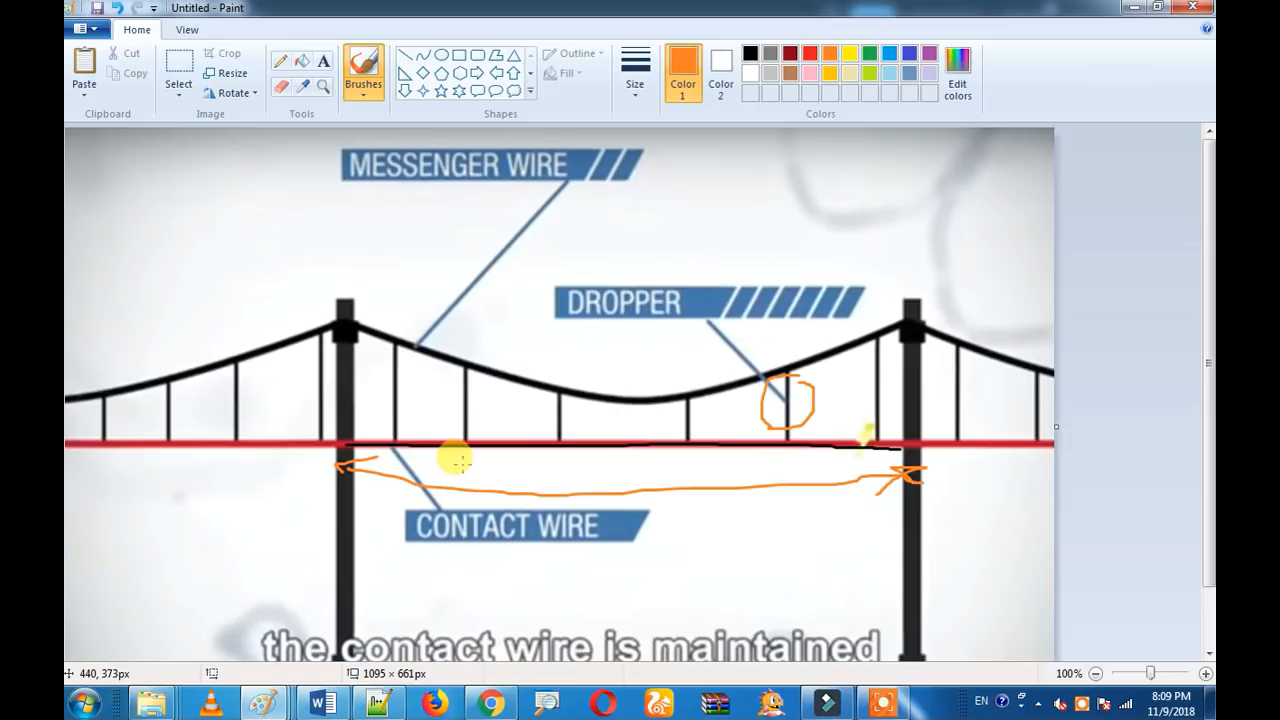
pyautogui.moveTo(456, 458)
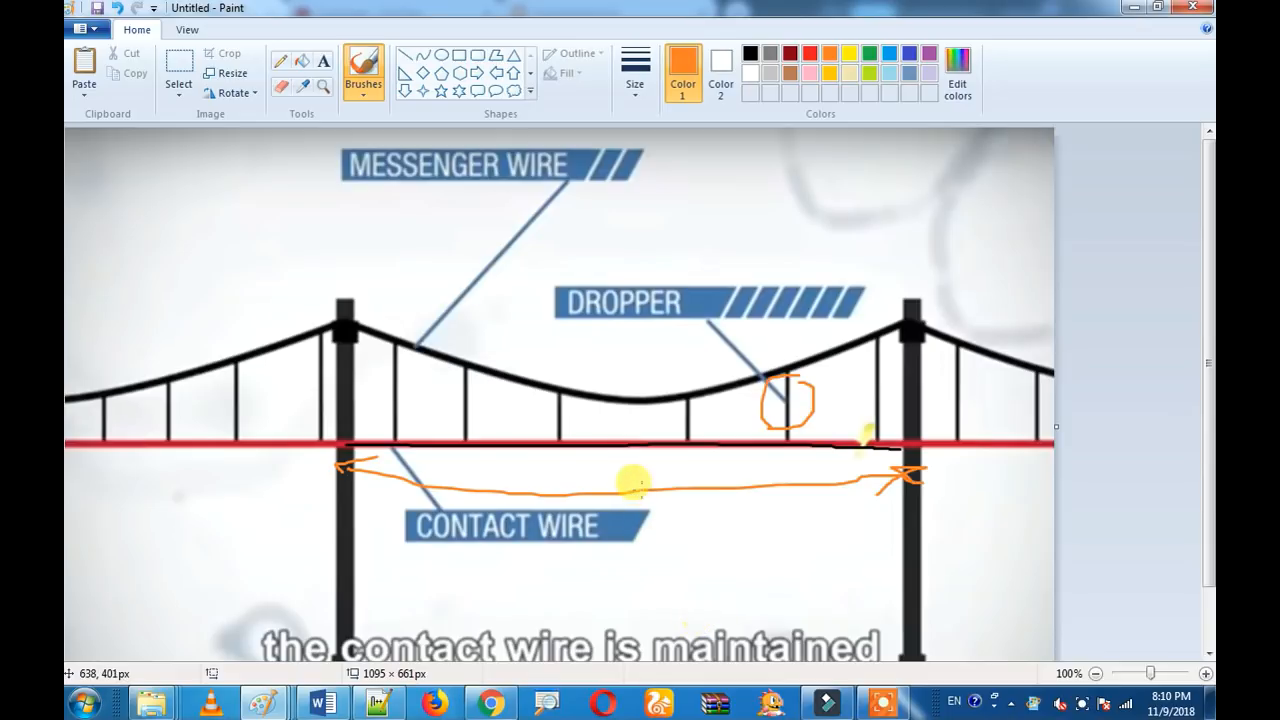
pyautogui.moveTo(512, 496)
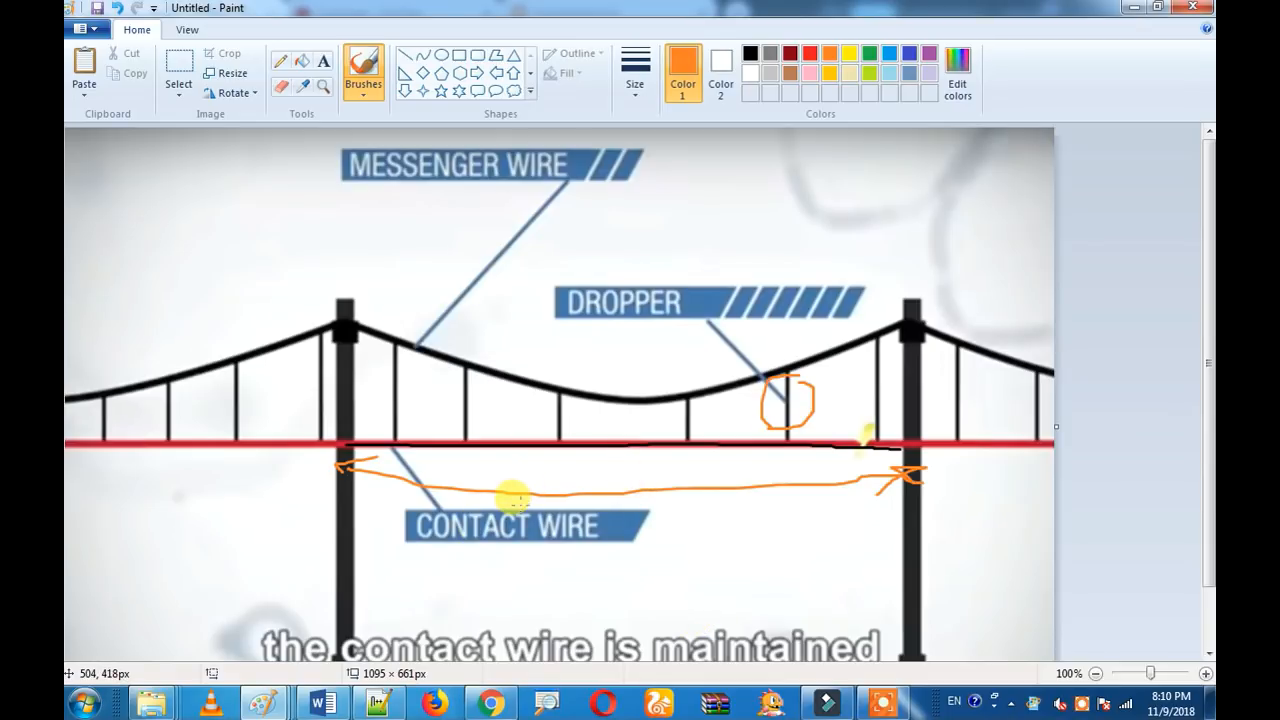
pyautogui.moveTo(512, 498)
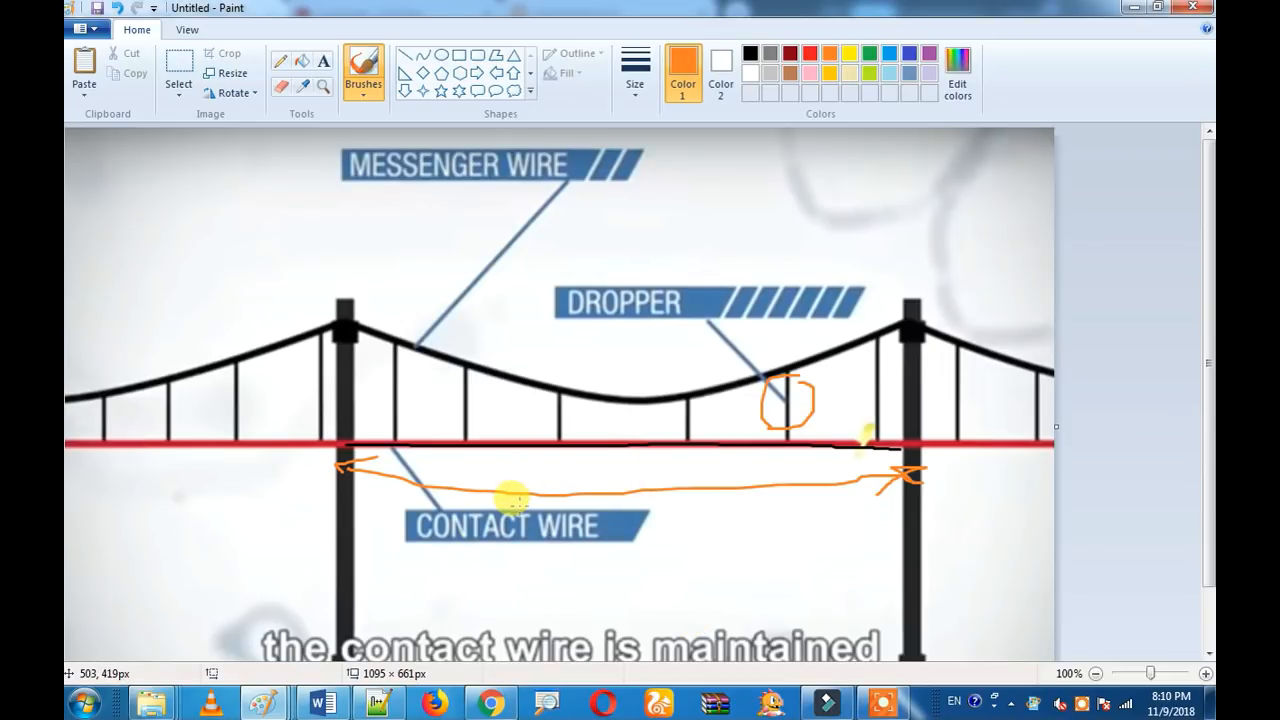
pyautogui.moveTo(700, 588)
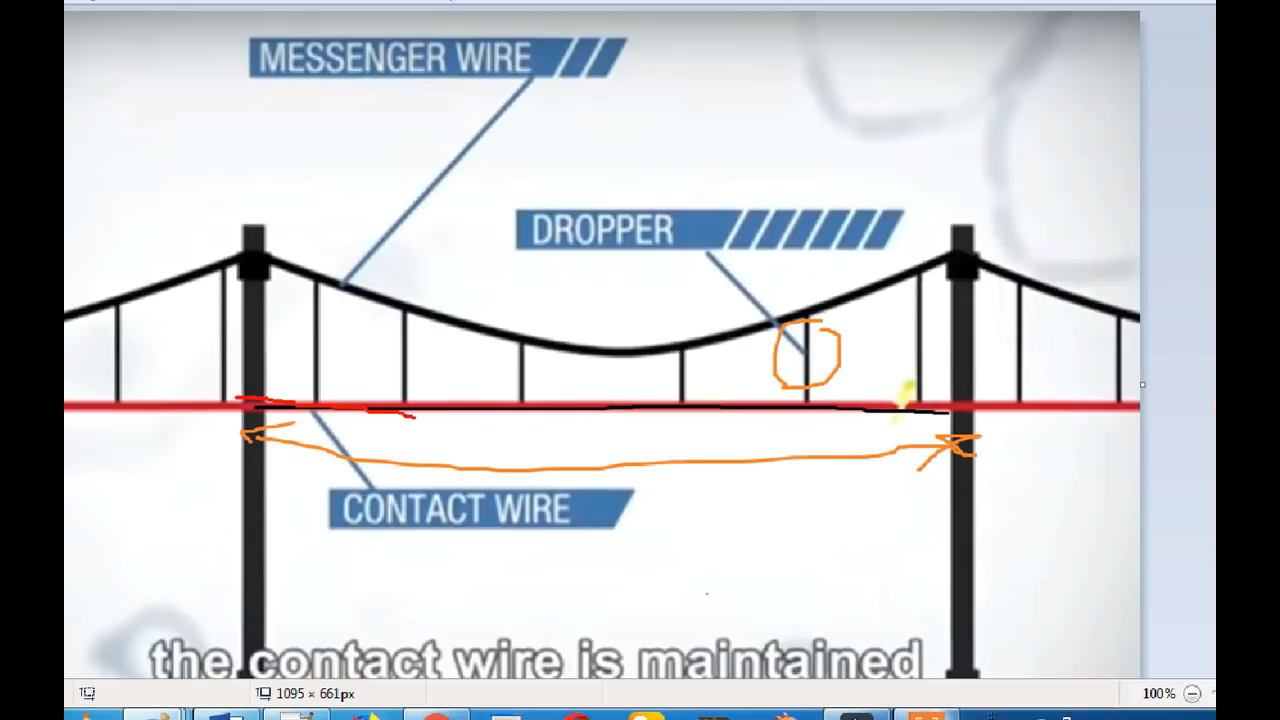
# Trace along the contact wire and mark its end at the right pole
pyautogui.moveTo(416, 418); pyautogui.dragTo(770, 418)
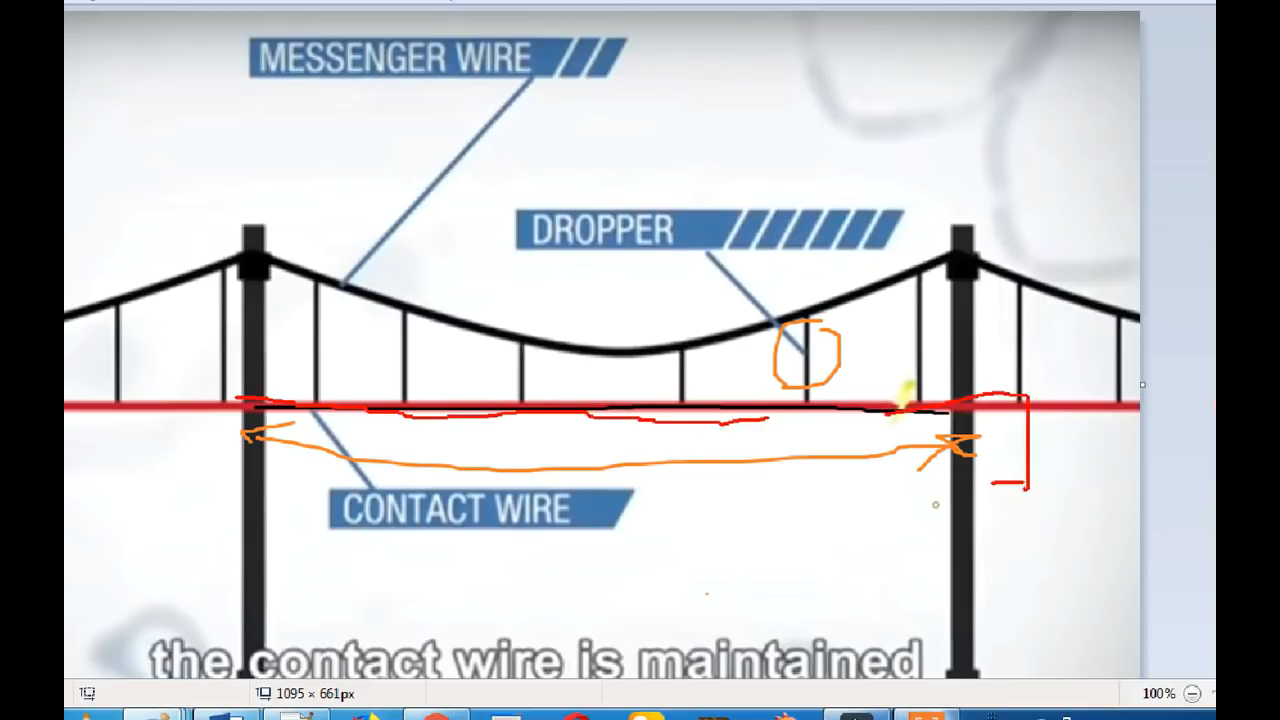
pyautogui.moveTo(1020, 480); pyautogui.dragTo(1120, 620)
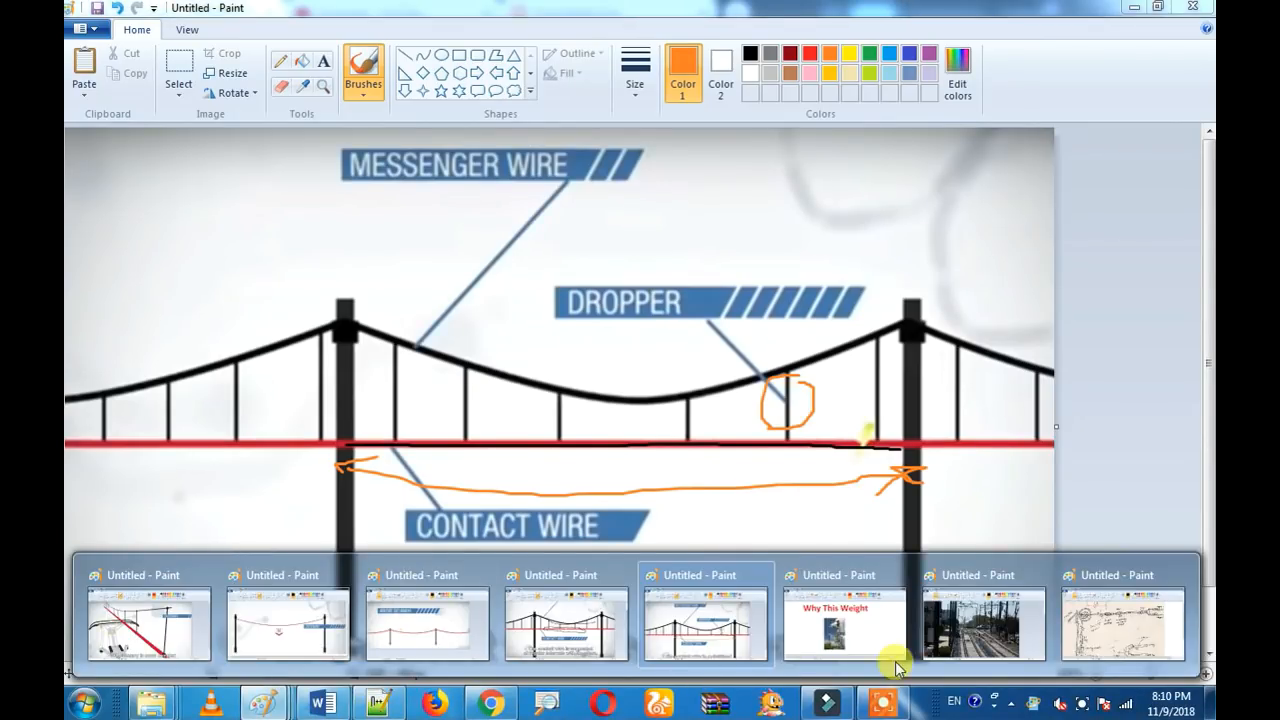
# Switch back to the Why This Weight counterweight photo and undo the last stroke
pyautogui.click(844, 620)
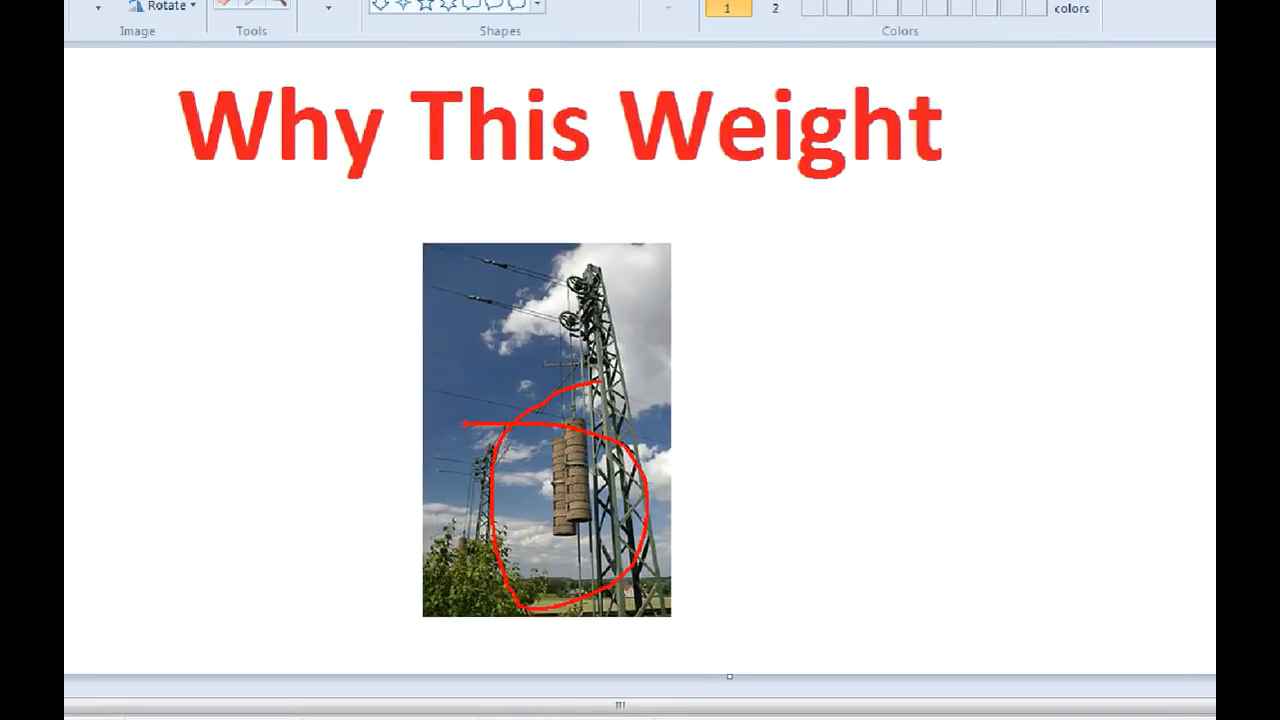
pyautogui.press('ctrl+z')
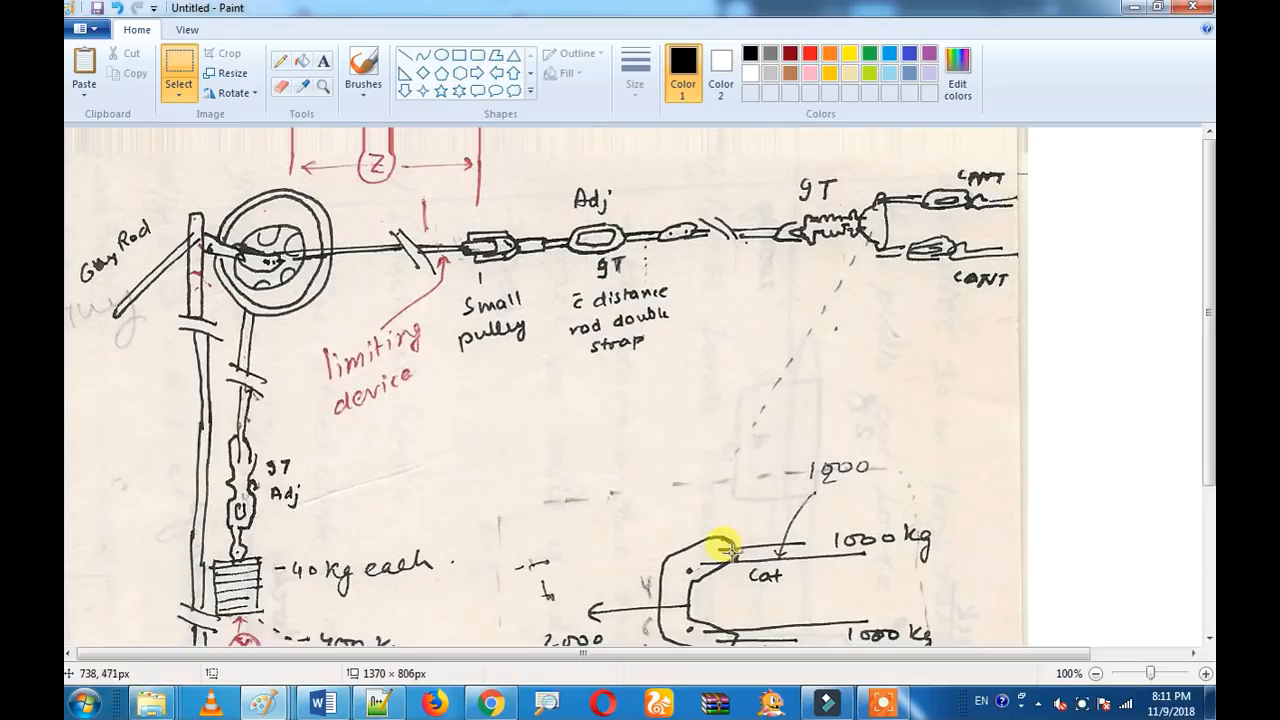
pyautogui.moveTo(420, 10)
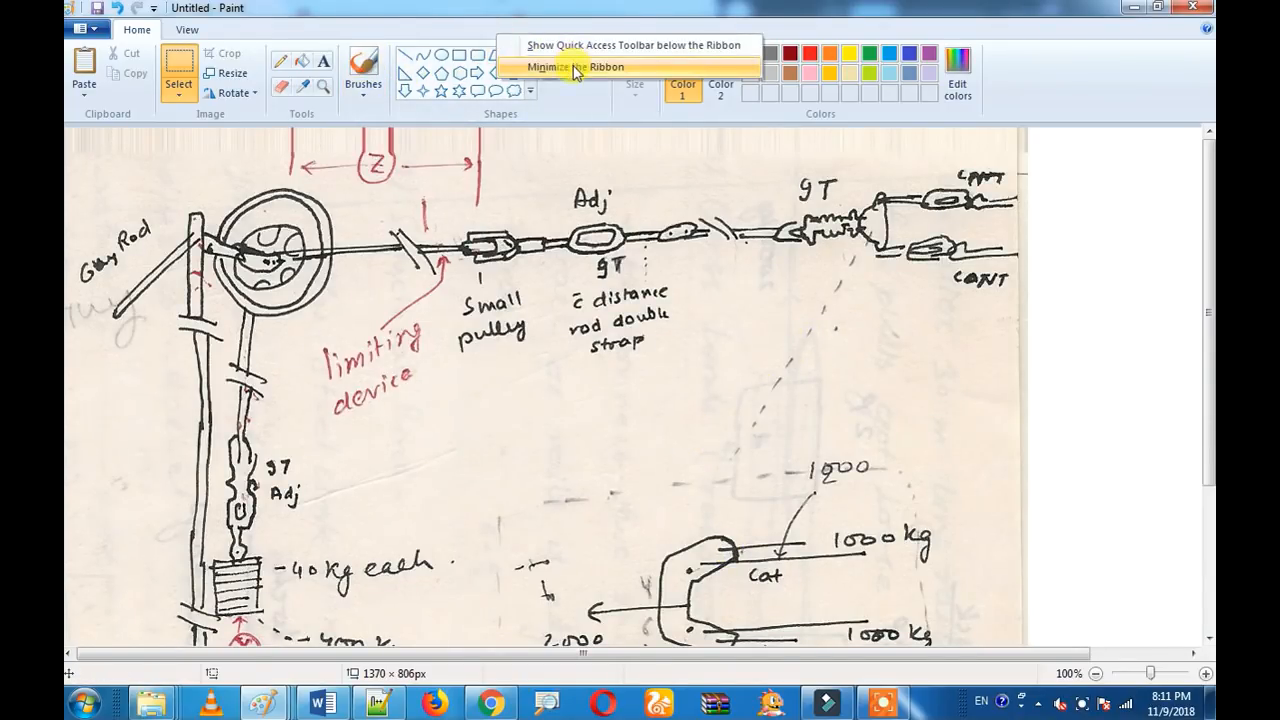
# Minimize the ribbon so the tensioning sketch gets more room
pyautogui.click(576, 68)
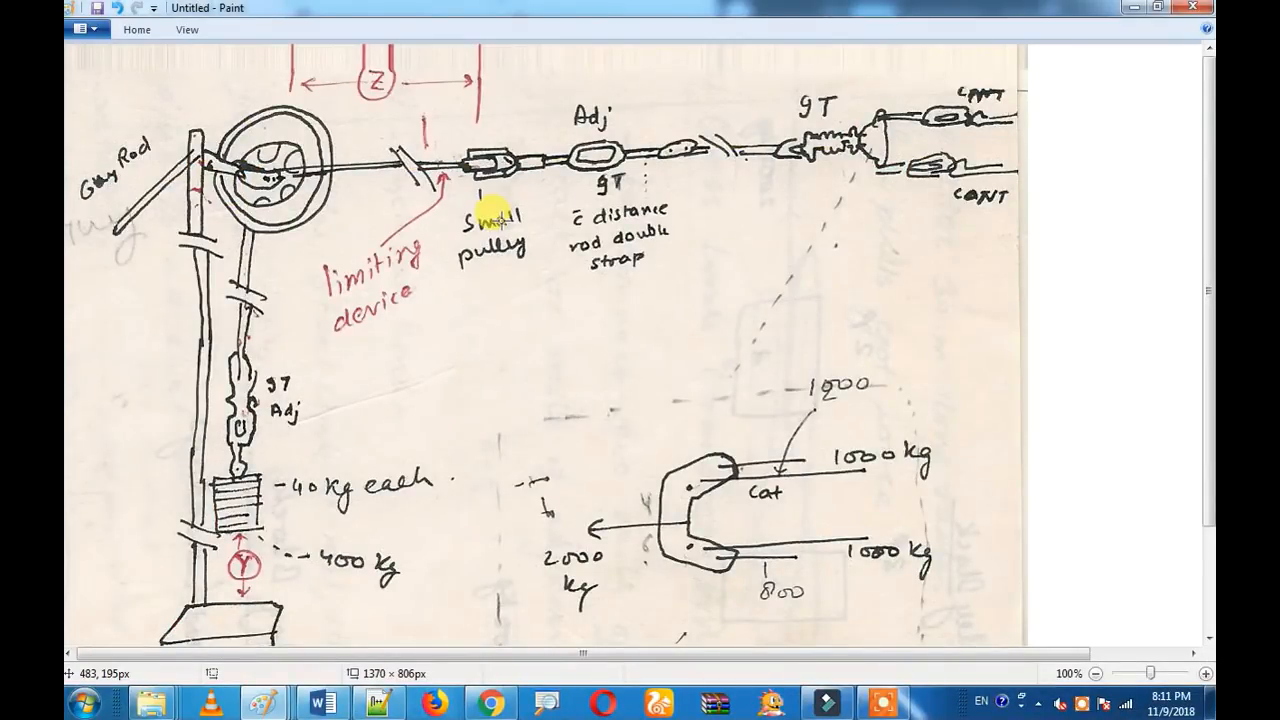